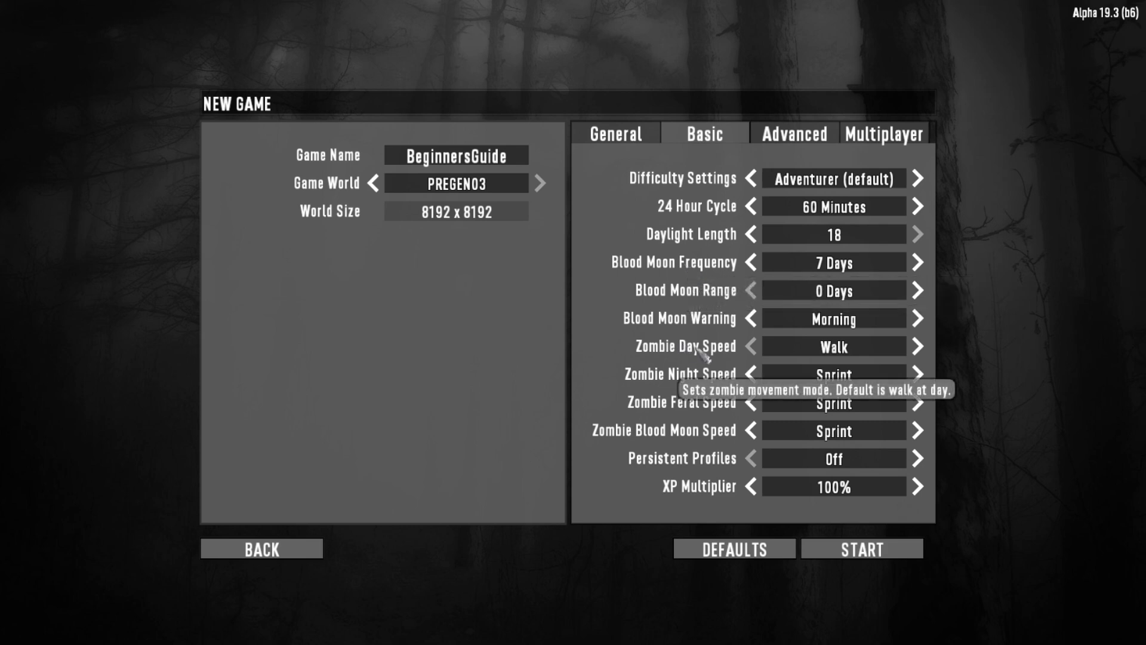
mouse_move(701, 487)
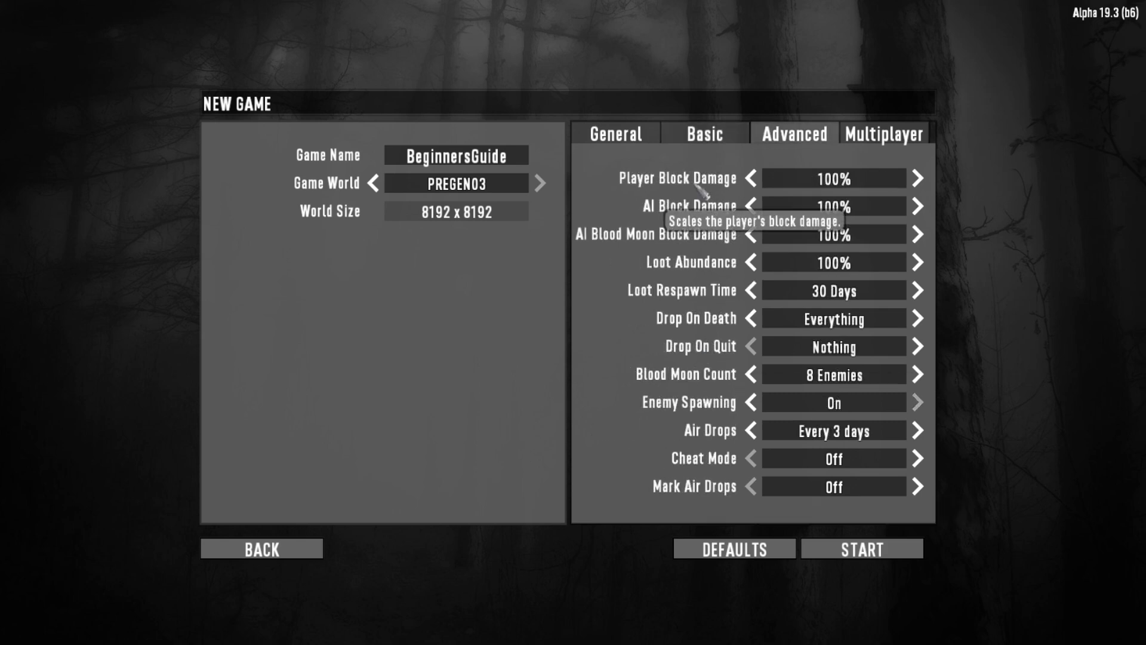
mouse_move(698, 224)
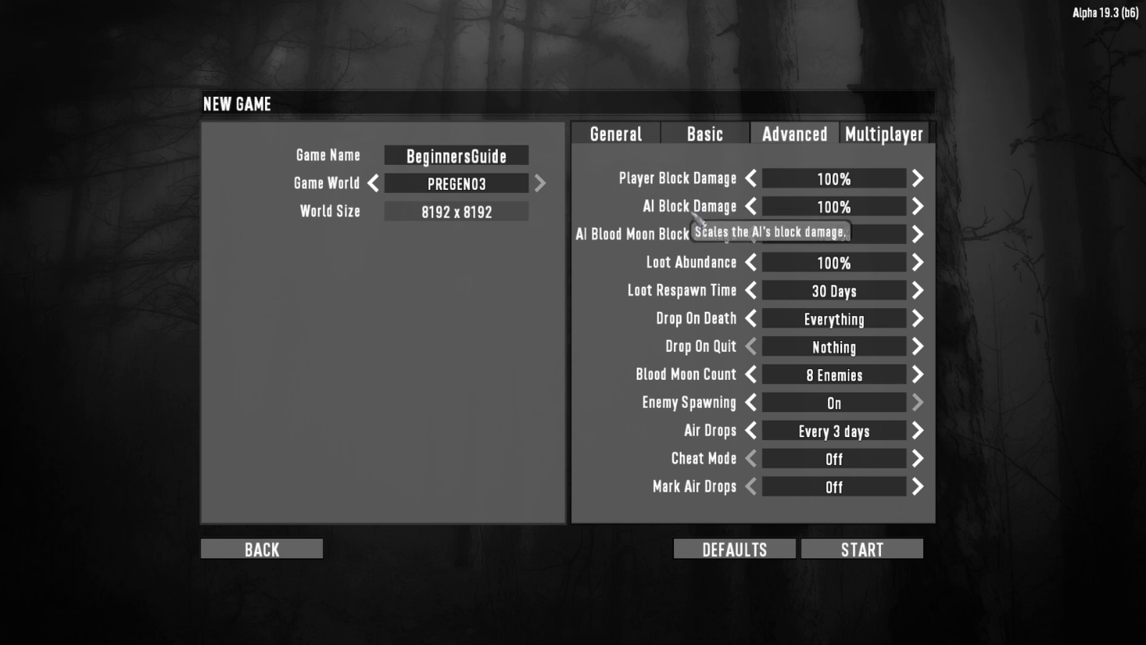
mouse_move(691, 261)
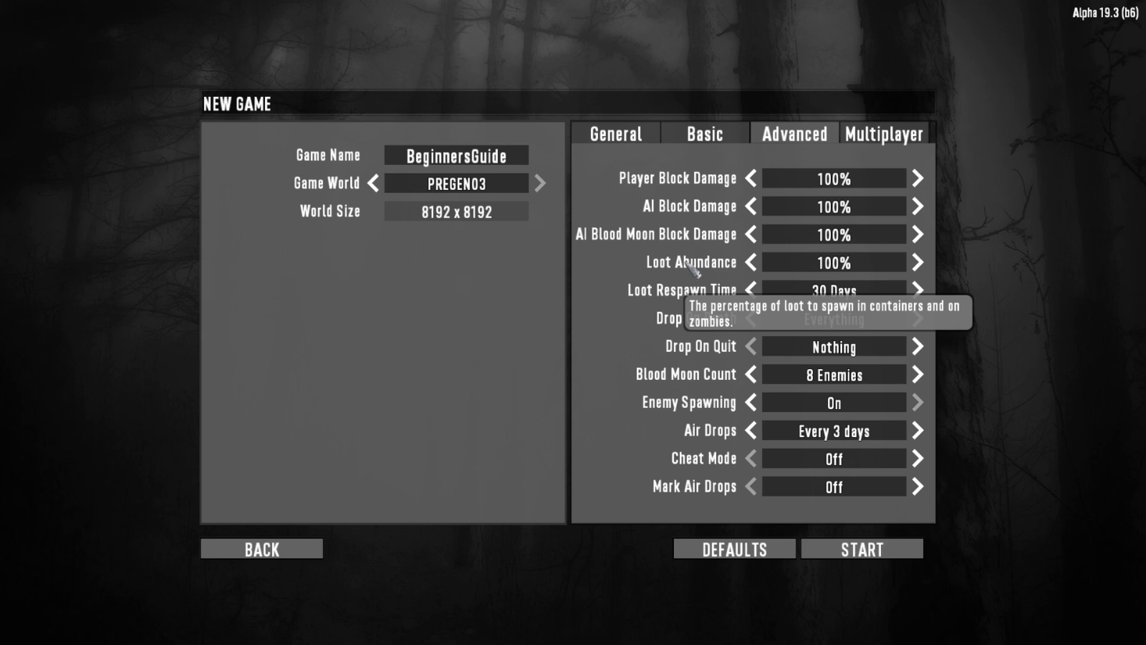
mouse_move(686, 290)
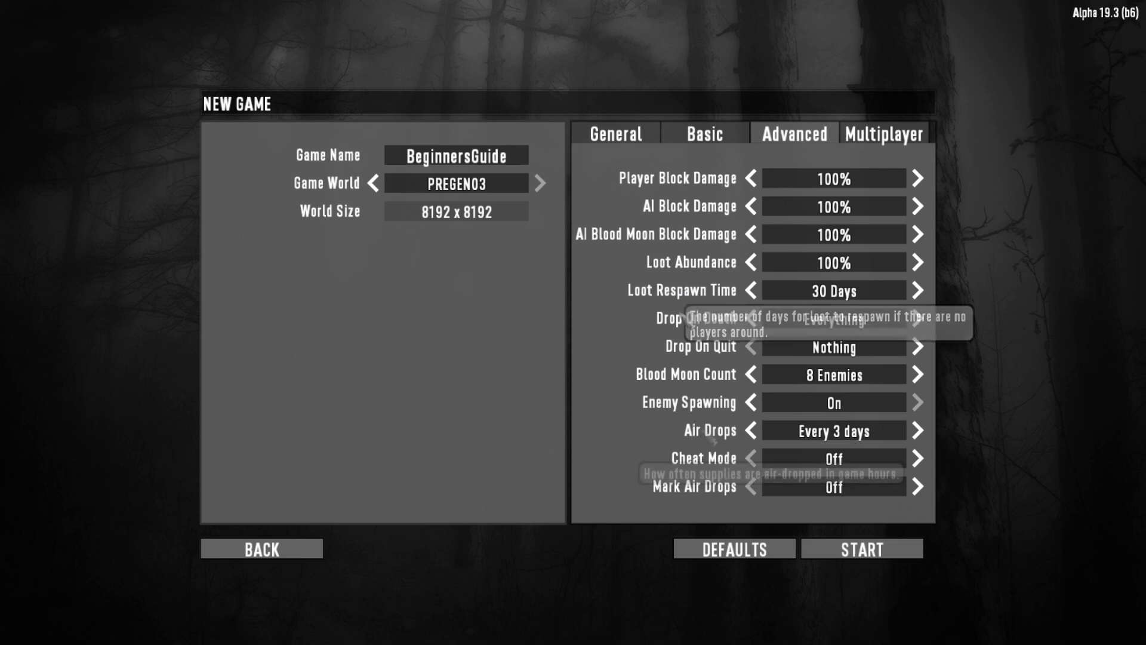
mouse_move(709, 430)
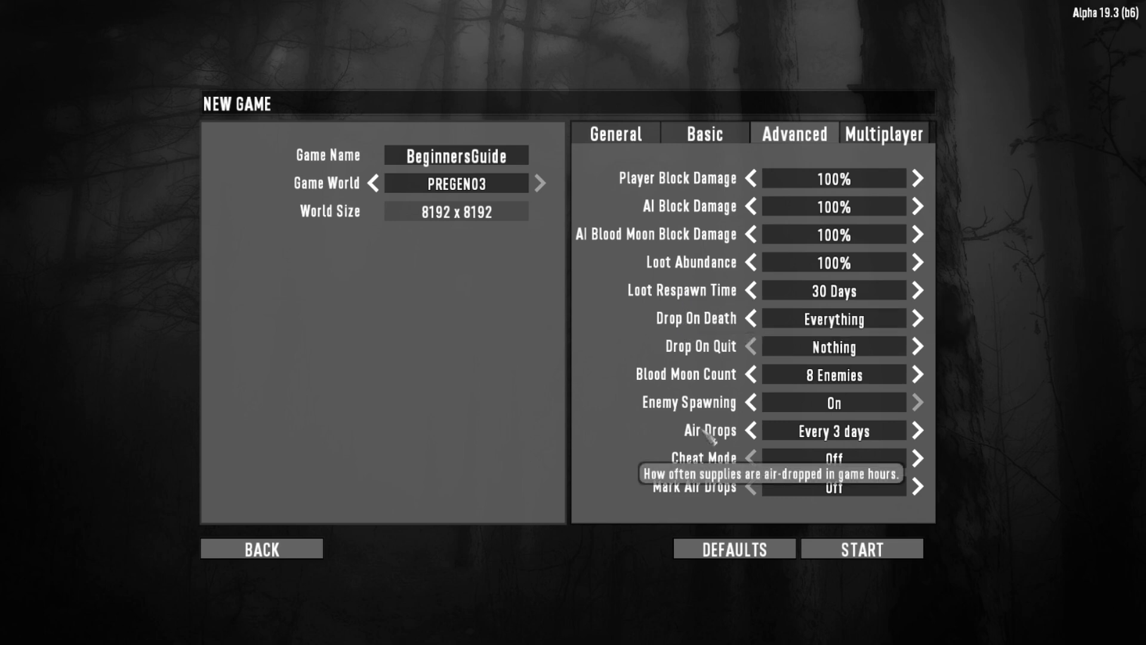
mouse_move(678, 494)
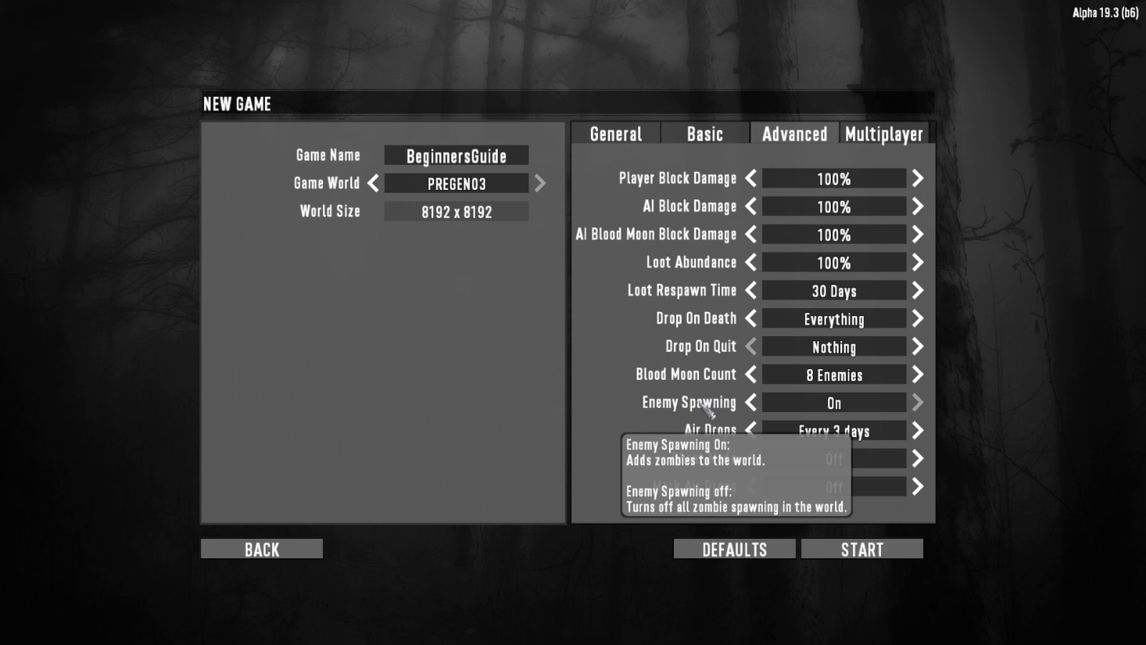
Change Enemy Spawning from On to Off in the advanced game settings.
left_click(751, 401)
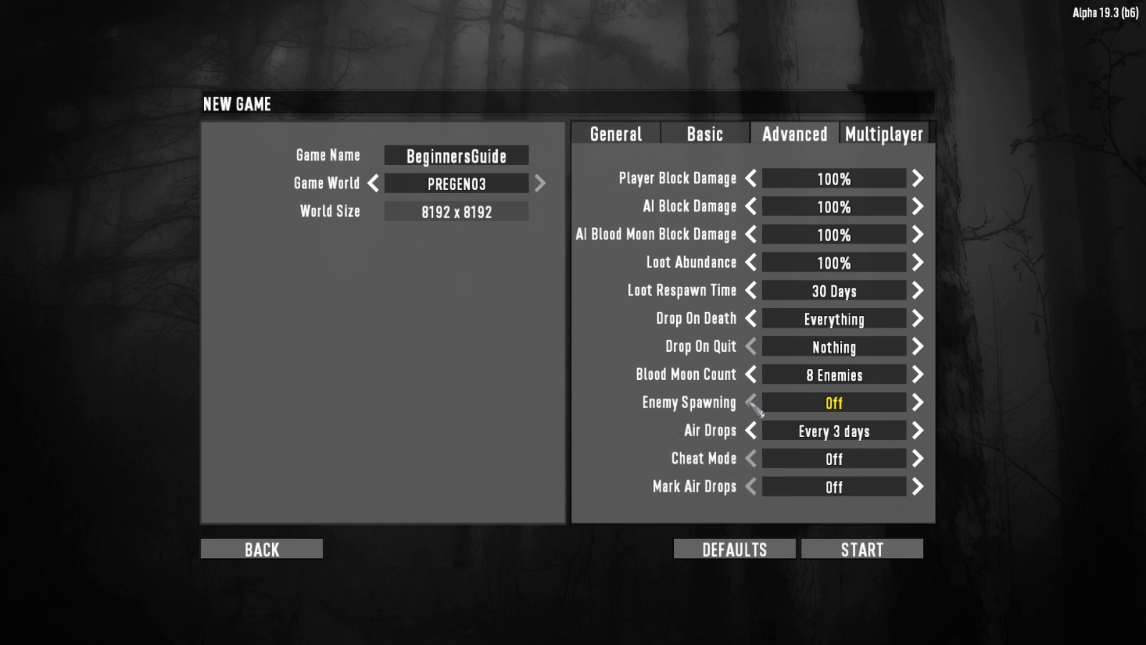
mouse_move(672, 410)
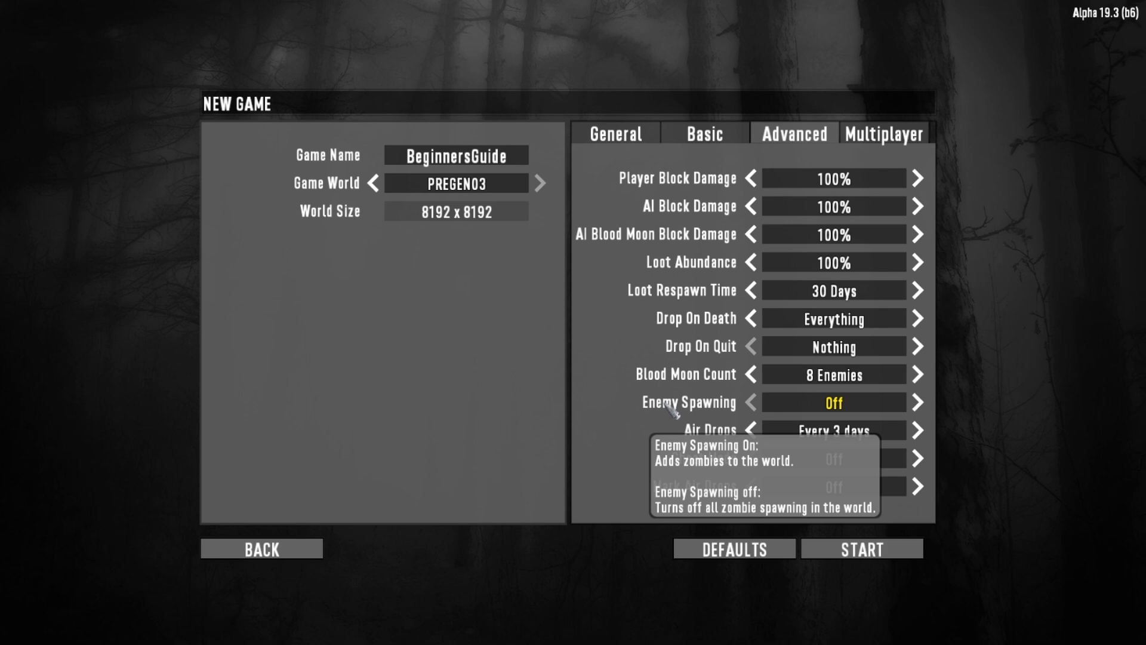